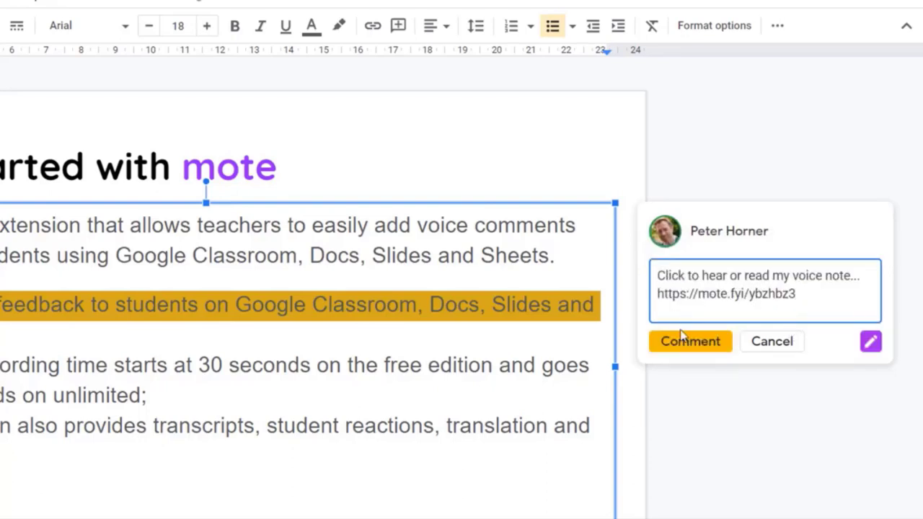
Post the Google Docs comment containing the Mote voice note link
{"action": "left_click", "coordinate": [690, 341]}
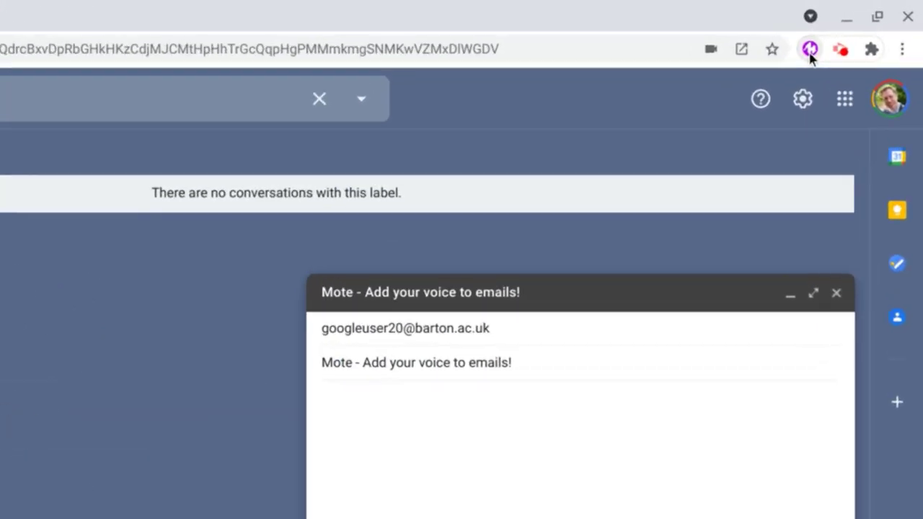
{"action": "left_click", "coordinate": [810, 49]}
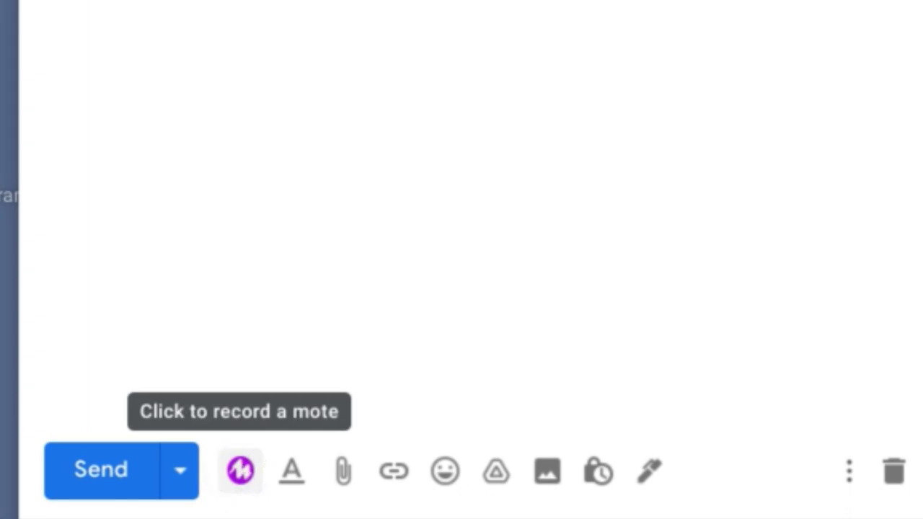
Record a roughly six-second Mote voice note into the draft's message body
{"action": "left_click", "coordinate": [240, 470]}
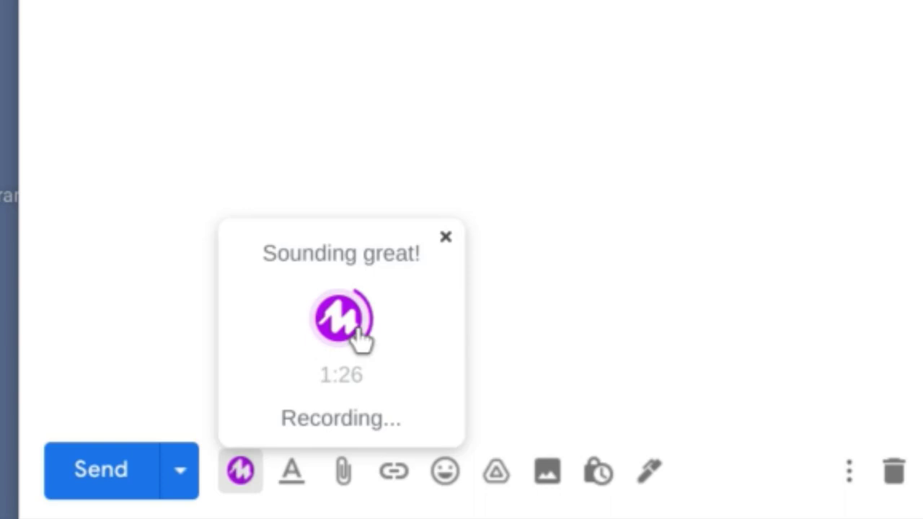
{"action": "mouse_move", "coordinate": [340, 318]}
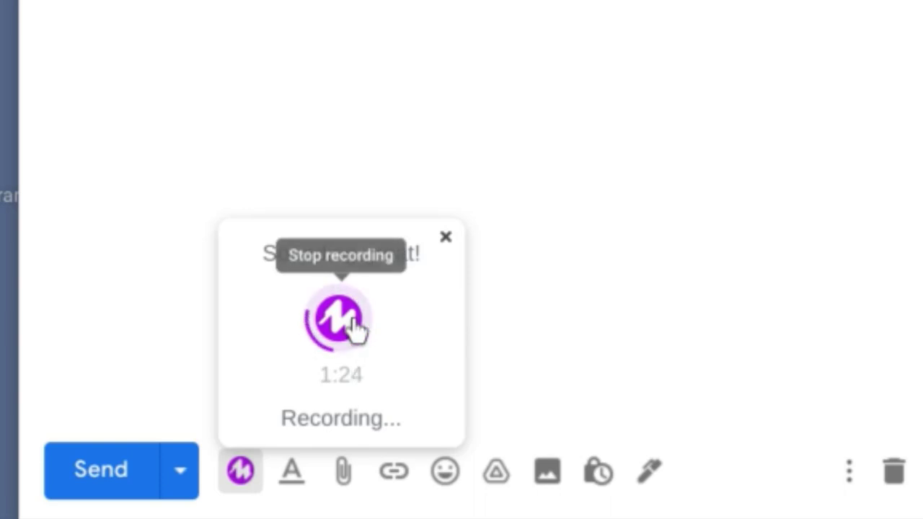
{"action": "left_click", "coordinate": [339, 320]}
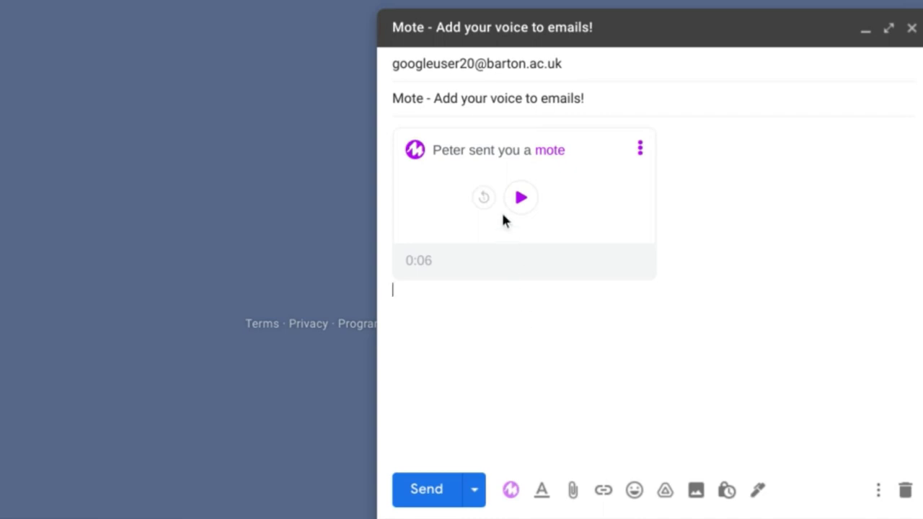
{"action": "mouse_move", "coordinate": [456, 240]}
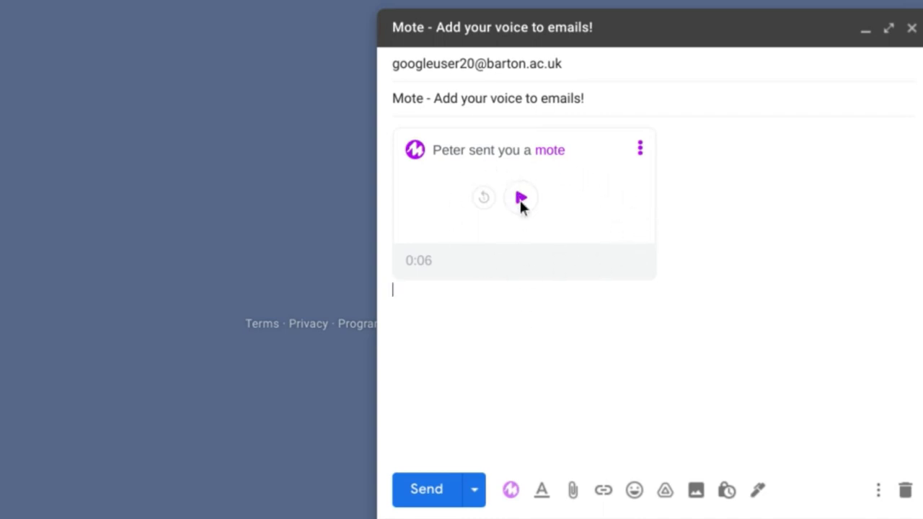
{"action": "mouse_move", "coordinate": [638, 152]}
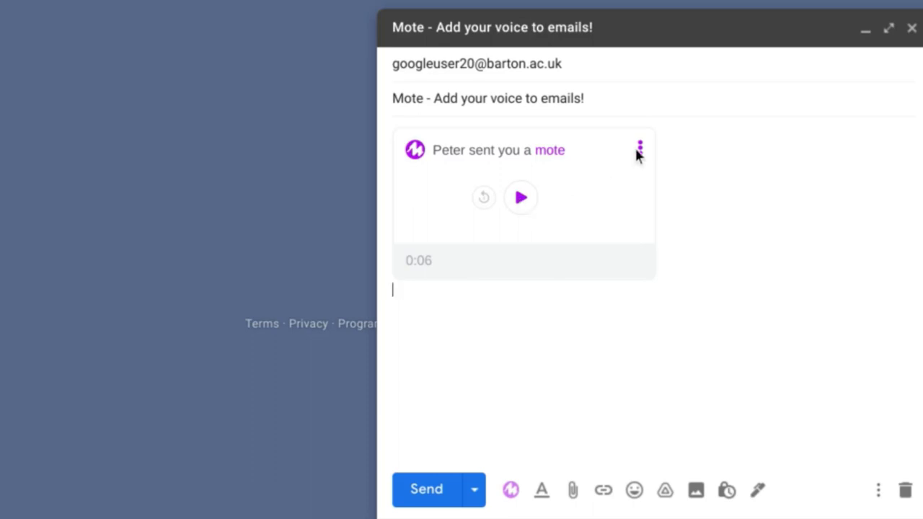
Review the inserted 0:06 Mote voice card via its three-dot menu
{"action": "left_click", "coordinate": [639, 147]}
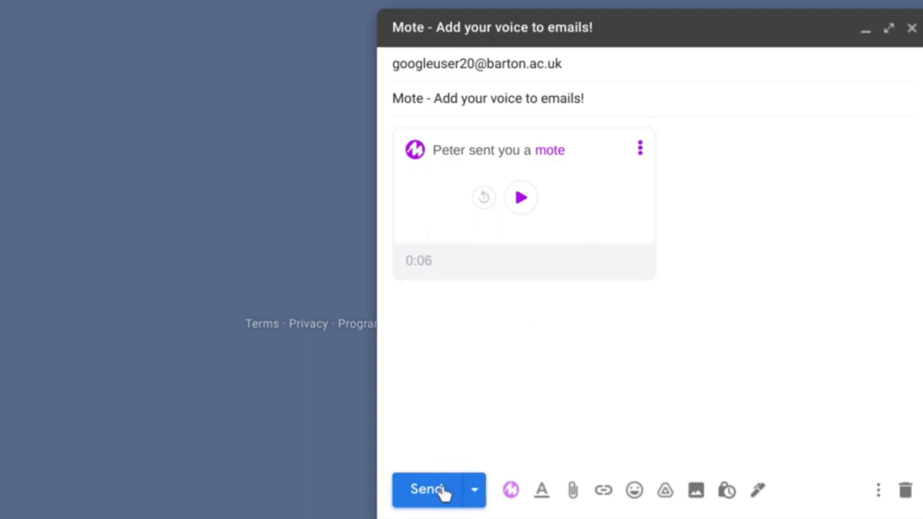
Send the email to googleuser20 with the playable six-second Mote voice card
{"action": "left_click", "coordinate": [427, 489]}
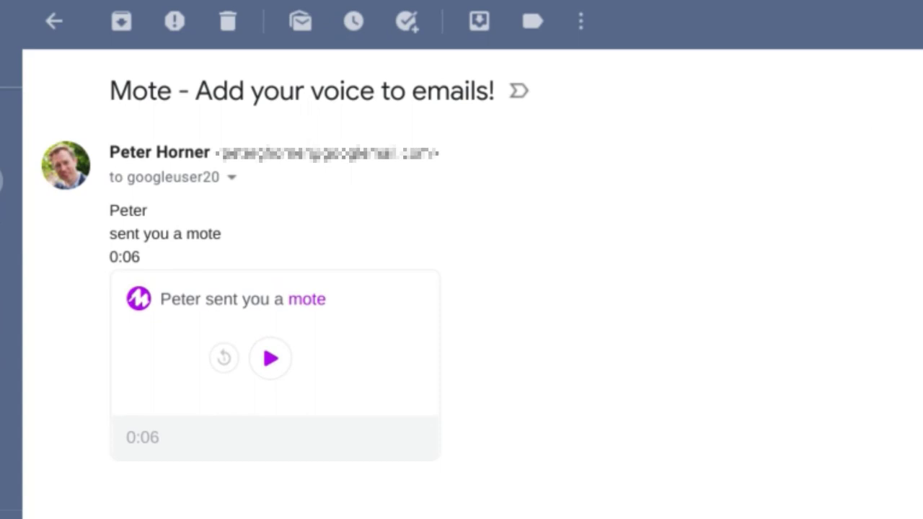
{"action": "mouse_move", "coordinate": [300, 373]}
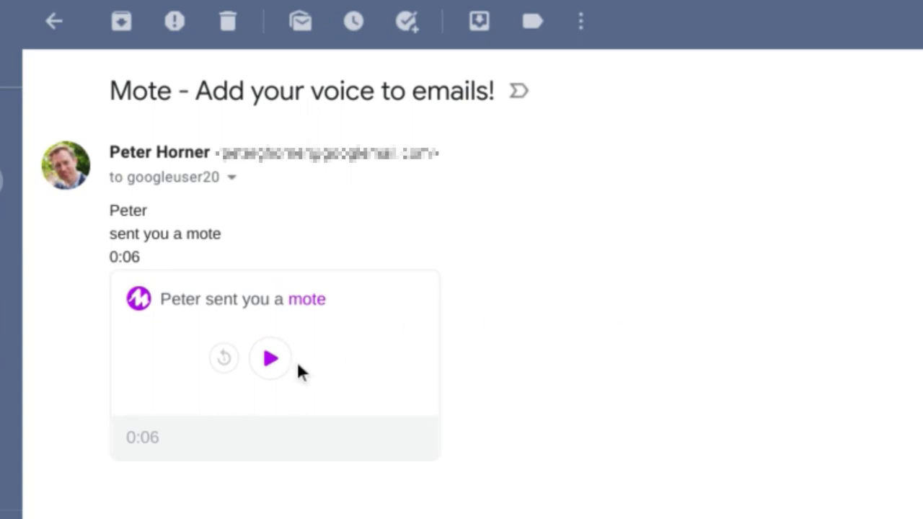